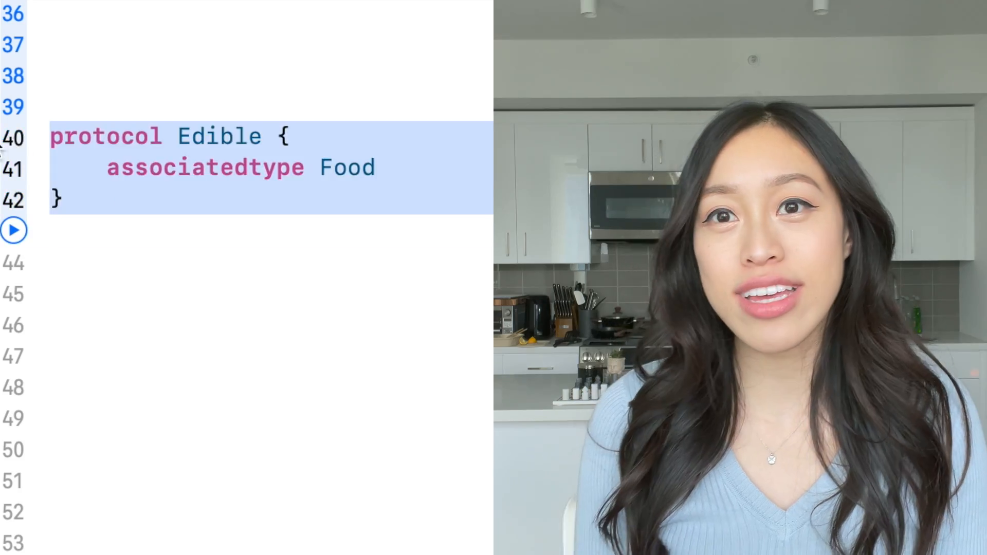
Step: Declare protocol Edible with associatedtype Food
{"action": "type", "text": "protocl"}
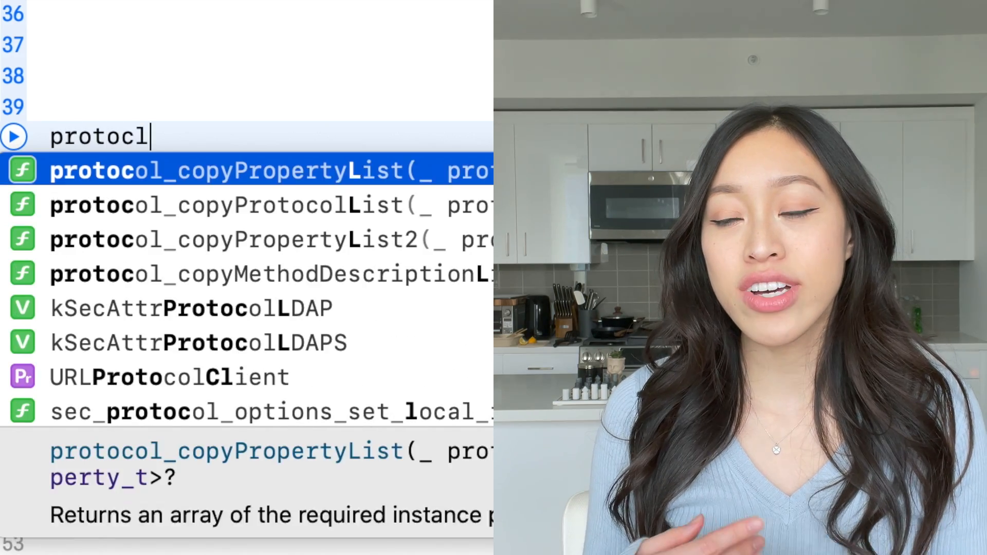
{"action": "type", "text": "Edible"}
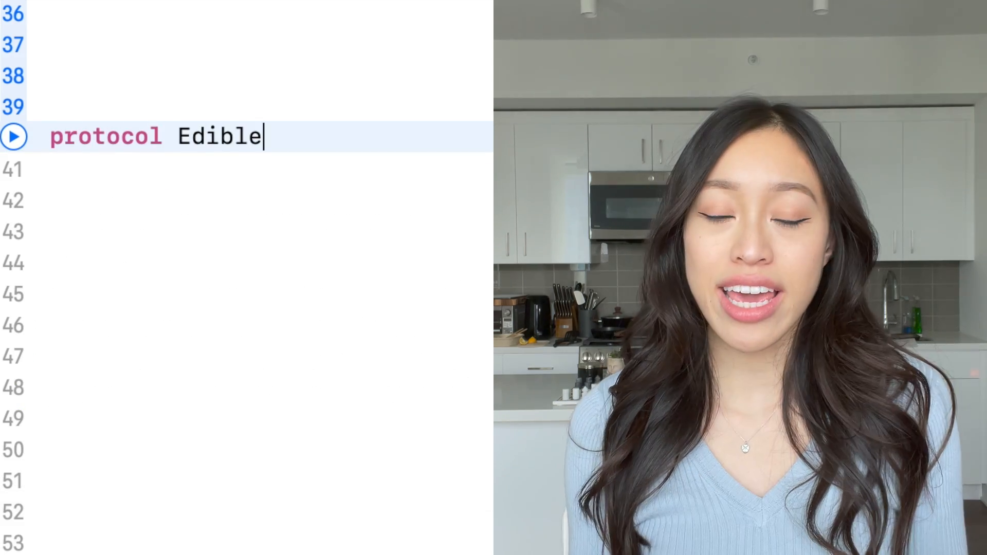
{"action": "type", "text": "{"}
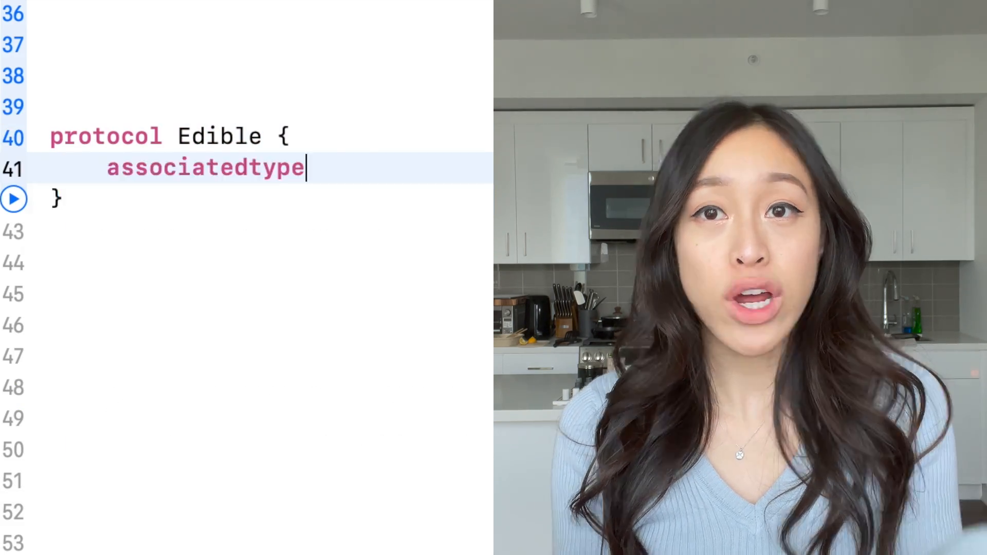
{"action": "type", "text": "Food"}
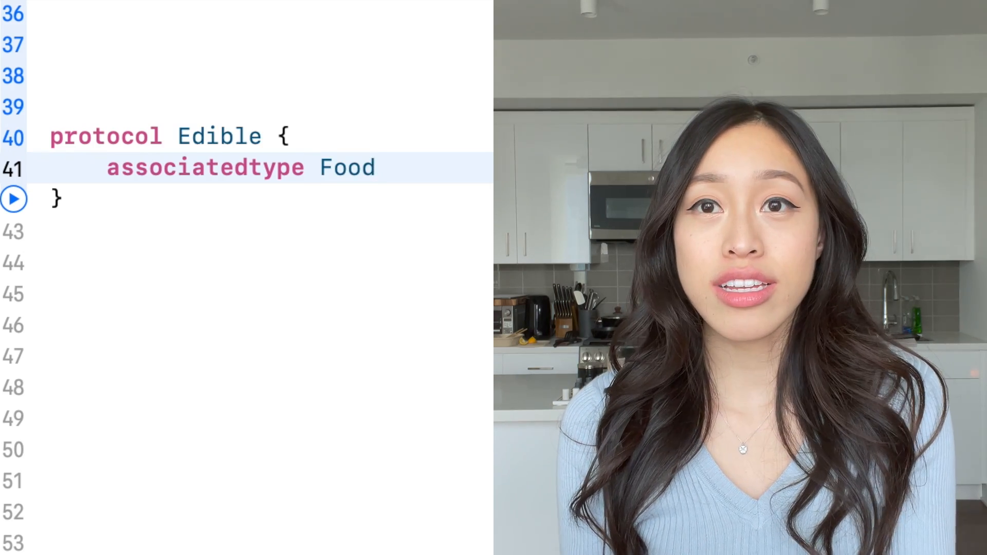
Step: Sketch generic MyFoodView<T> class and related generic declarations, then clear the playground
{"action": "type", "text": "class My"}
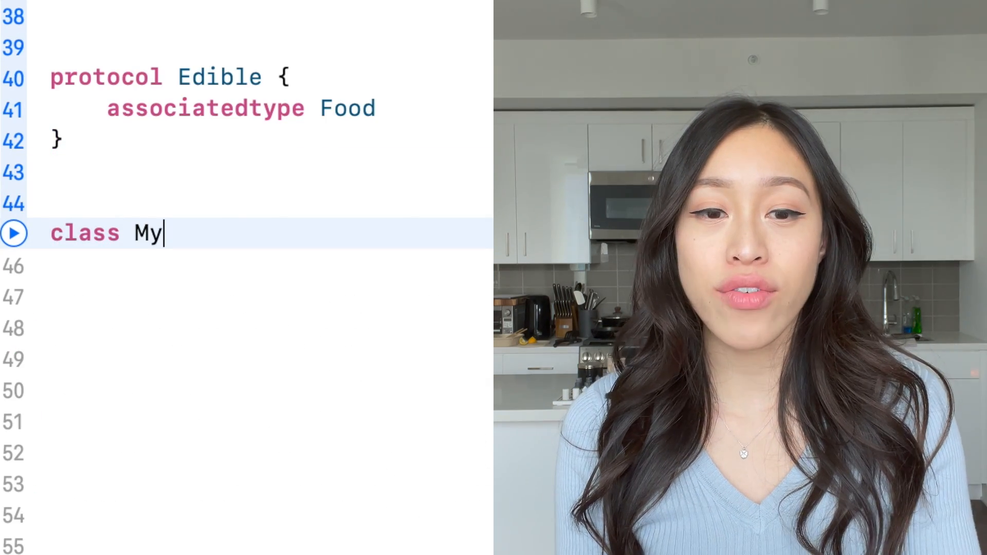
{"action": "type", "text": "FoodView<T> {"}
{"action": "left_click", "coordinate": [270, 483]}
{"action": "type", "text": "enum FoodType<T"}
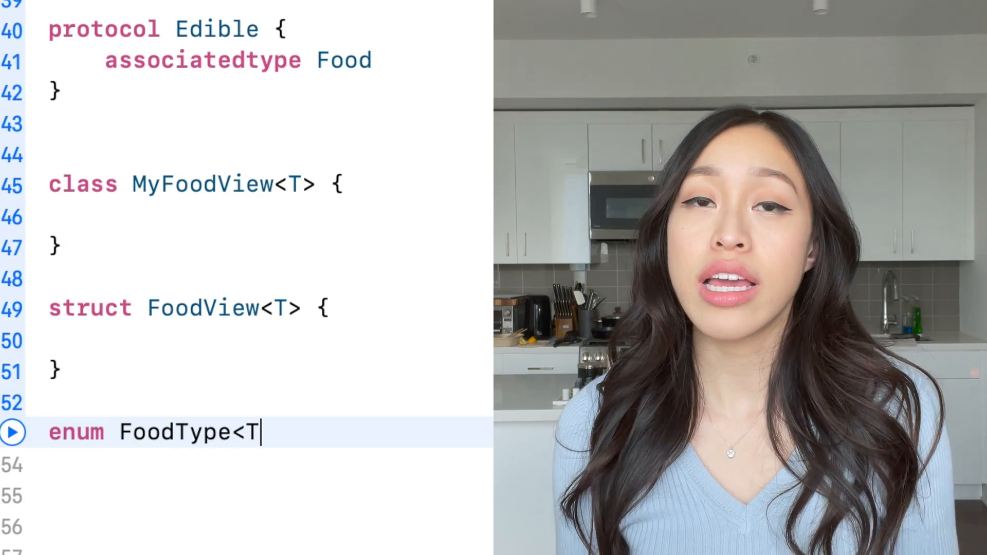
{"action": "type", "text": "proto"}
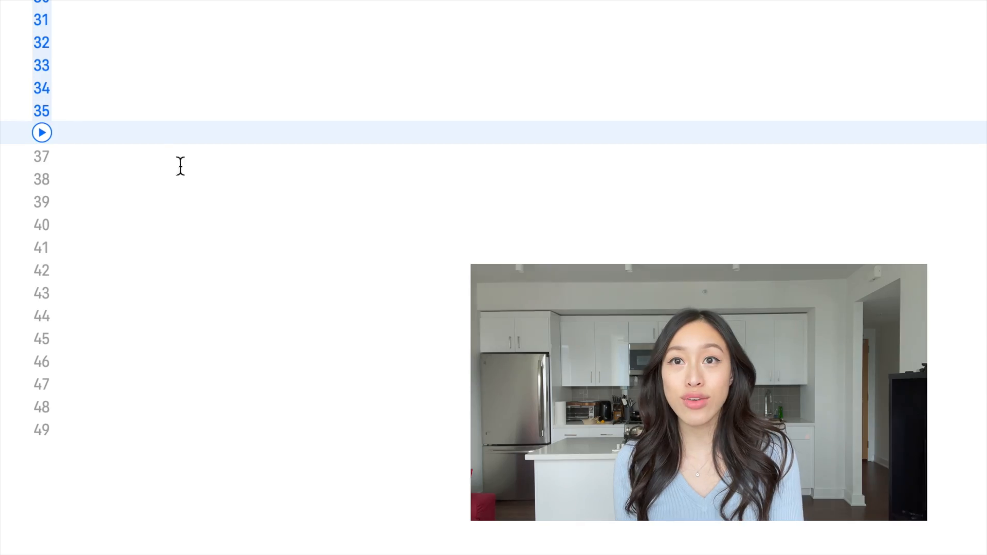
Step: Write struct Animal with an eat() function
{"action": "type", "text": "struct"}
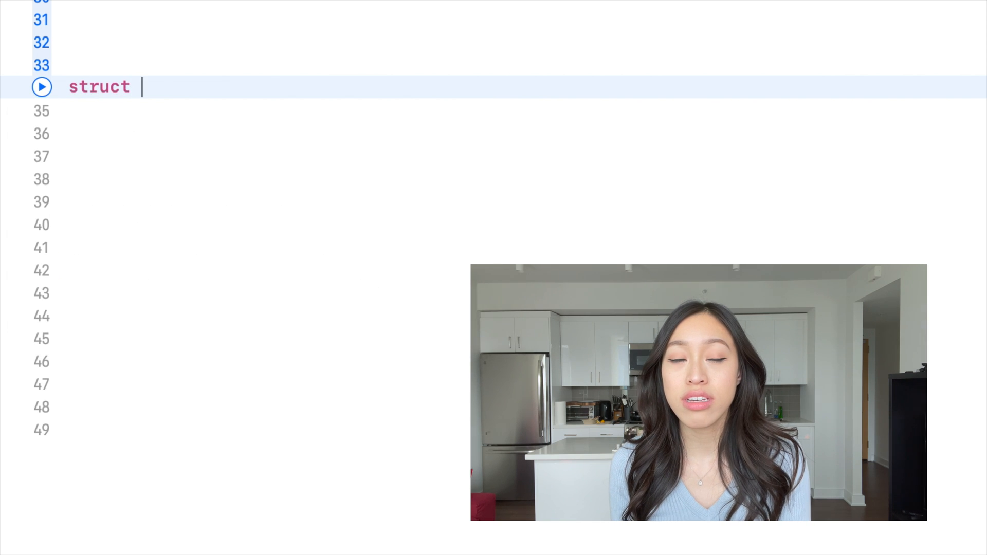
{"action": "type", "text": "Animal {"}
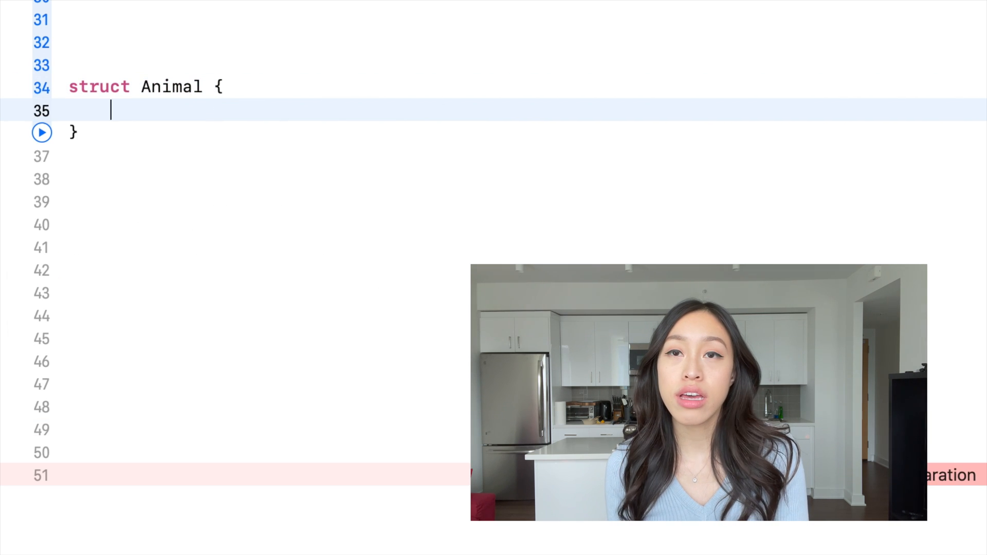
{"action": "type", "text": "func eat() {}"}
{"action": "left_click", "coordinate": [521, 42]}
{"action": "type", "text": "protocol"}
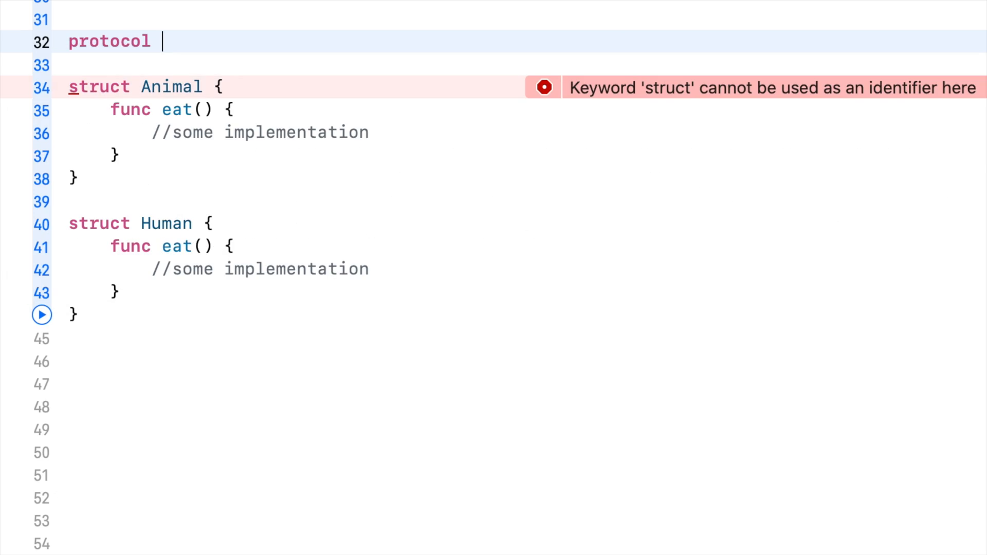
Step: Add a Being protocol requiring eat() and conform the structs to Being
{"action": "type", "text": "Being {"}
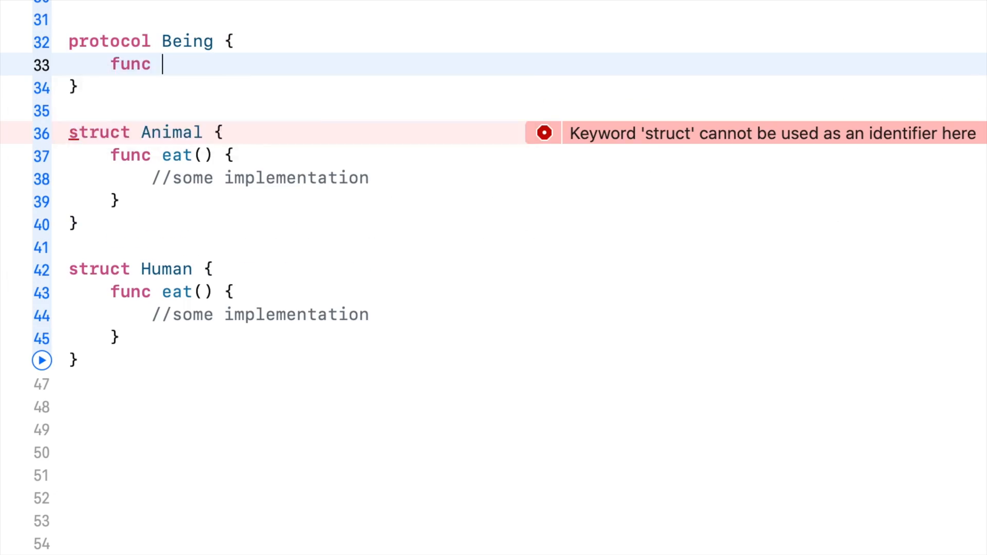
{"action": "type", "text": "eat()"}
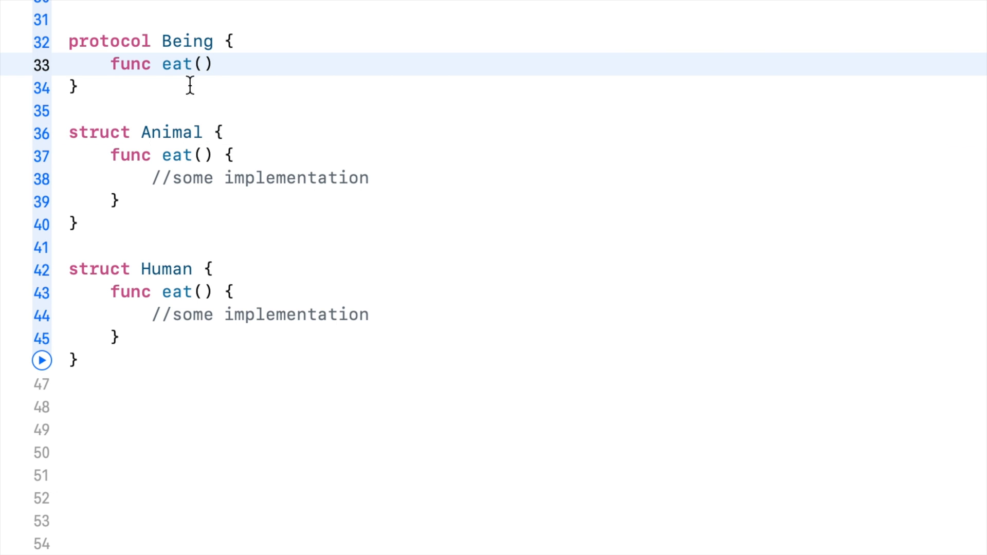
{"action": "type", "text": ": B"}
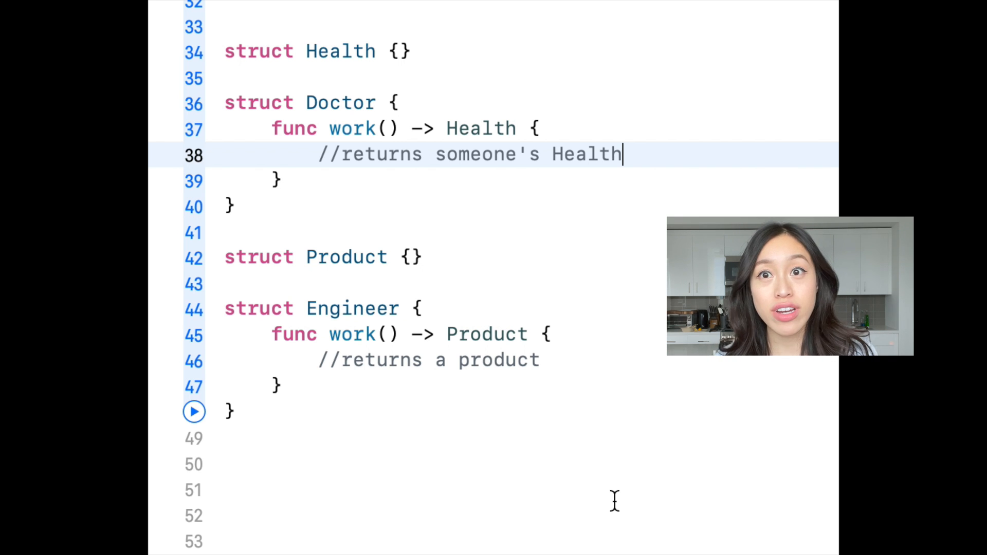
Step: Write protocol Workable with a Result type and a work() -> Result requirement
{"action": "type", "text": "protocol"}
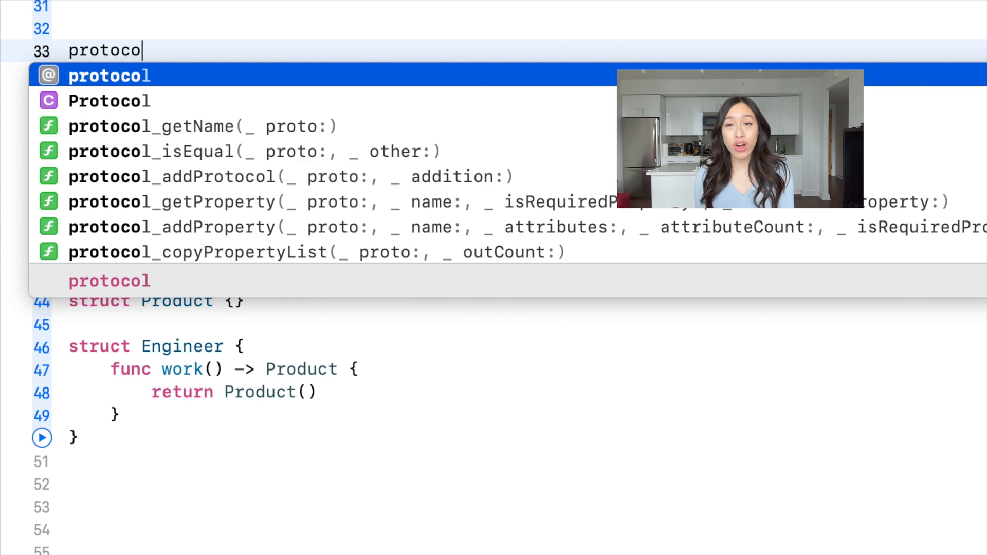
{"action": "type", "text": "Workable {"}
{"action": "type", "text": "associatedtype"}
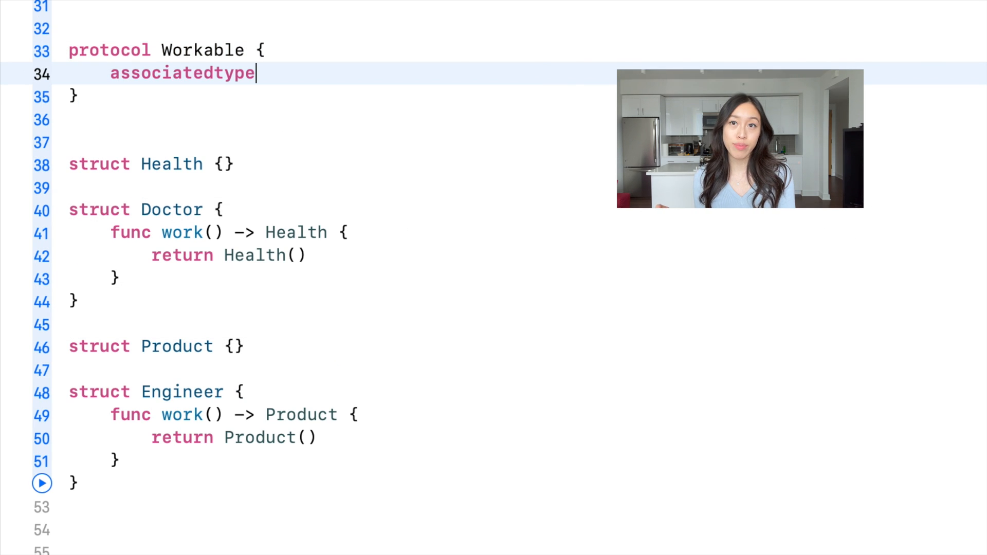
{"action": "type", "text": "Result"}
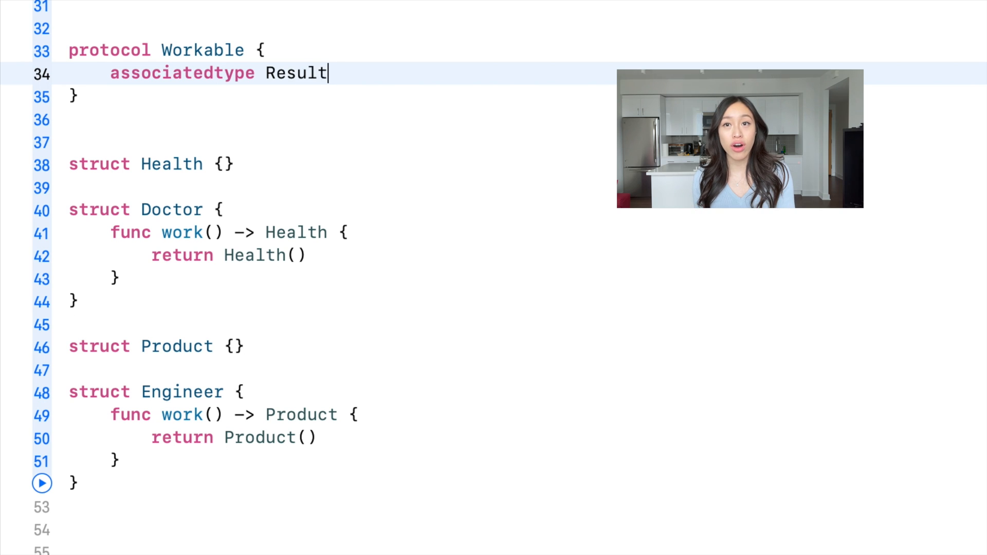
{"action": "type", "text": "func work"}
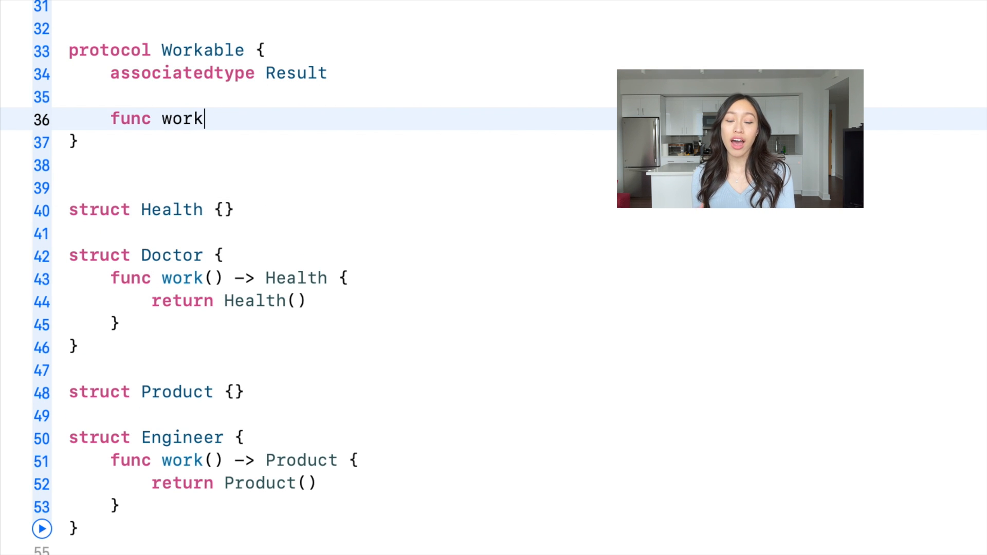
{"action": "type", "text": "() -> Result"}
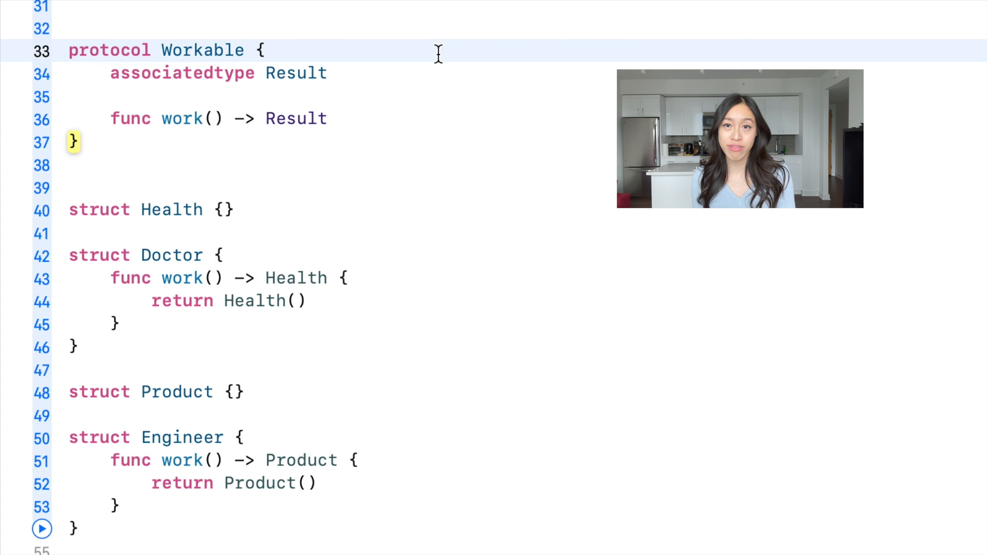
Step: Make Doctor and Engineer declare conformance to Workable
{"action": "left_click", "coordinate": [207, 255]}
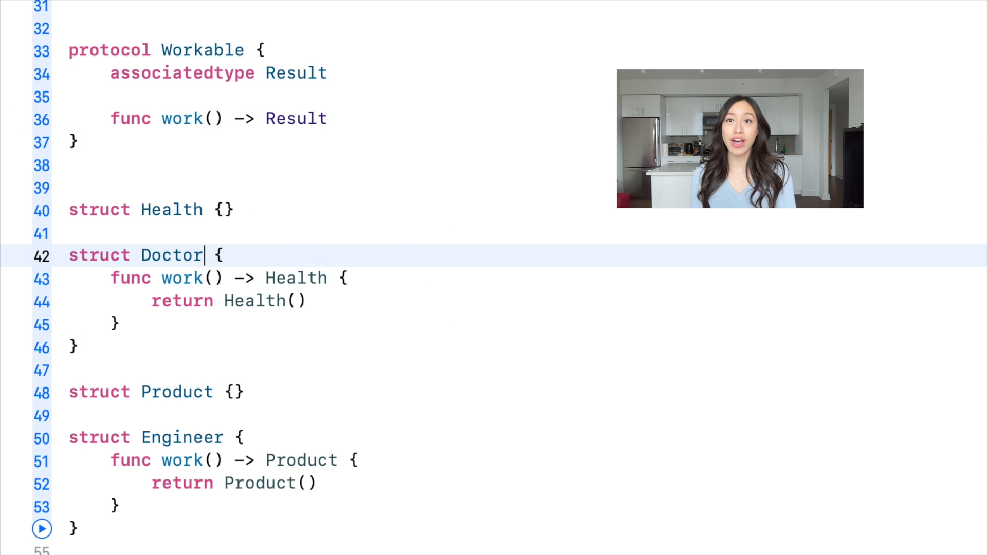
{"action": "type", "text": ": Workable"}
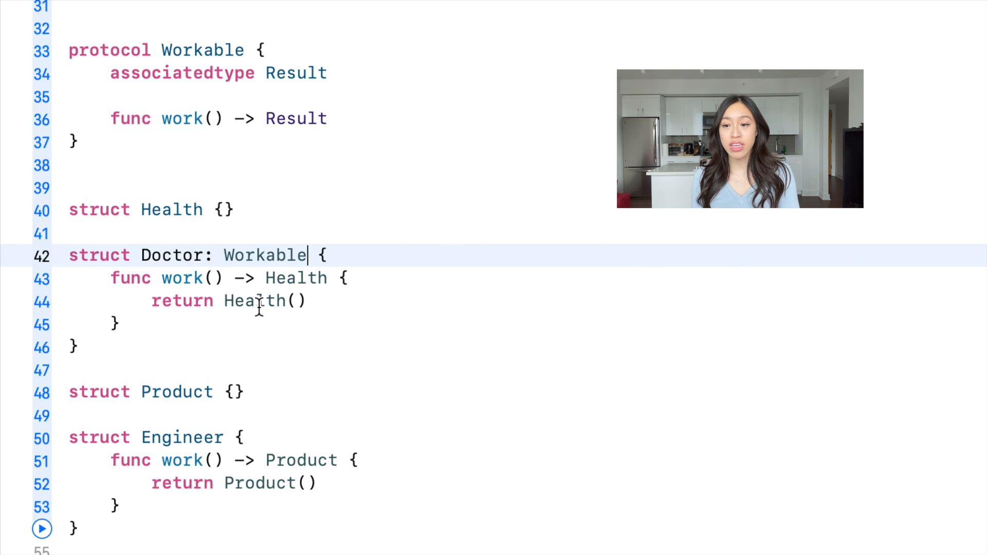
{"action": "left_click", "coordinate": [226, 438]}
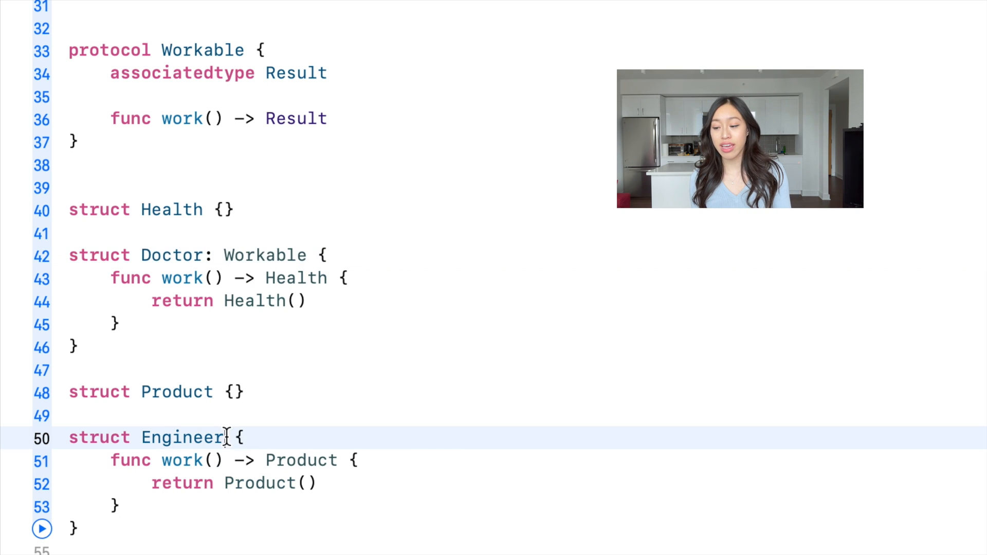
{"action": "type", "text": ": Workable"}
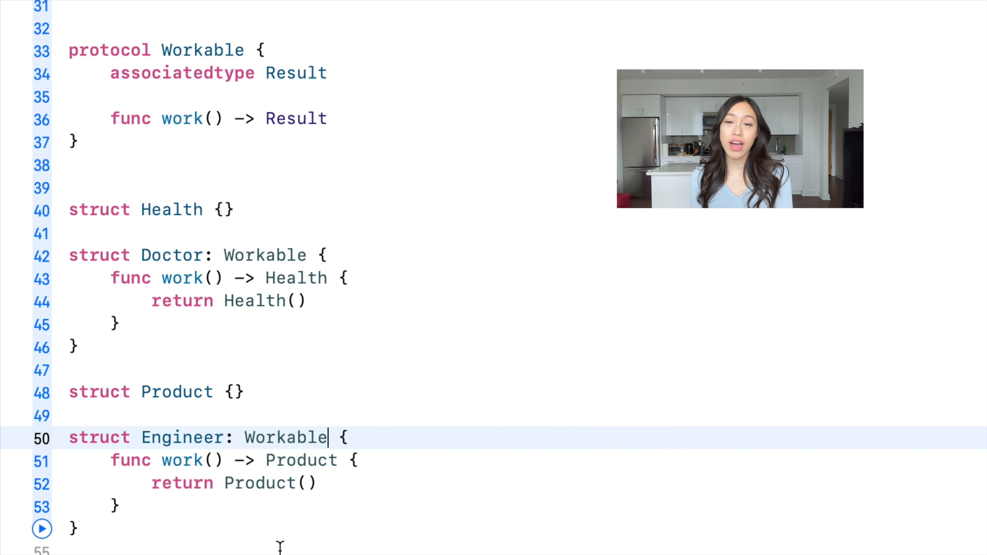
{"action": "double_click", "coordinate": [259, 483]}
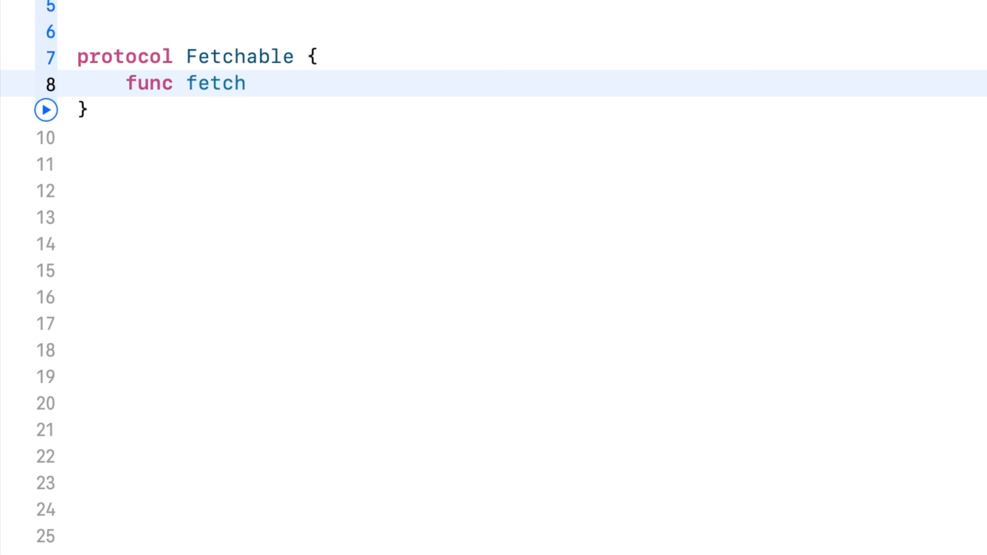
Step: Add associatedtype Response to Fetchable and a User struct with Response = UserQuery, plus UserQuery: Decodable
{"action": "type", "text": "associatedtype Response: Decodable"}
{"action": "type", "text": "() -> Response"}
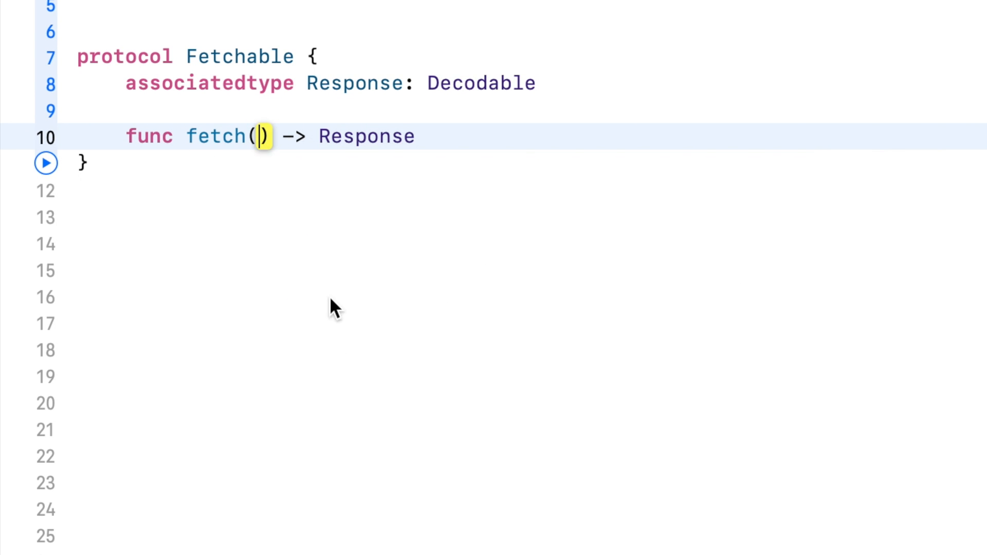
{"action": "type", "text": "struct"}
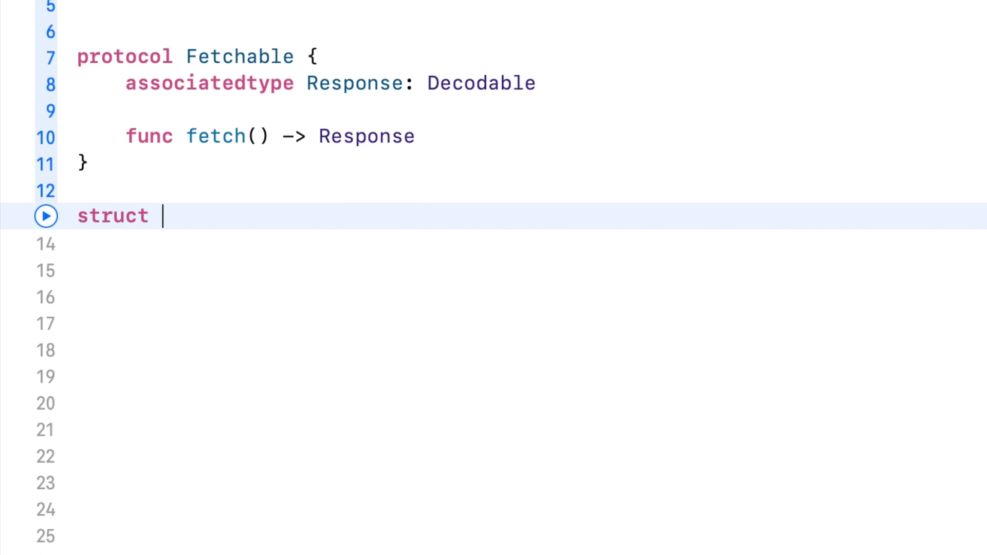
{"action": "type", "text": "User: Decodable {"}
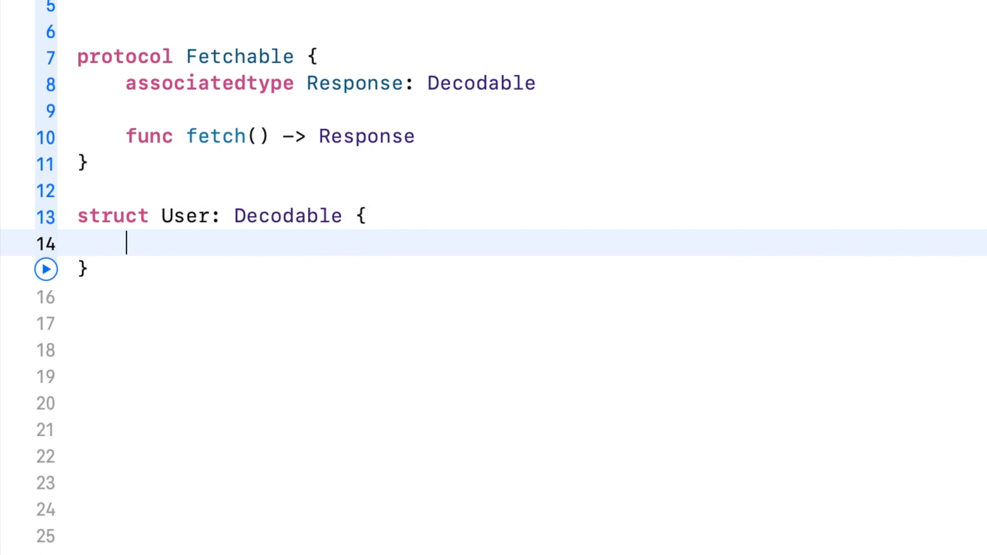
{"action": "type", "text": "Fetcha"}
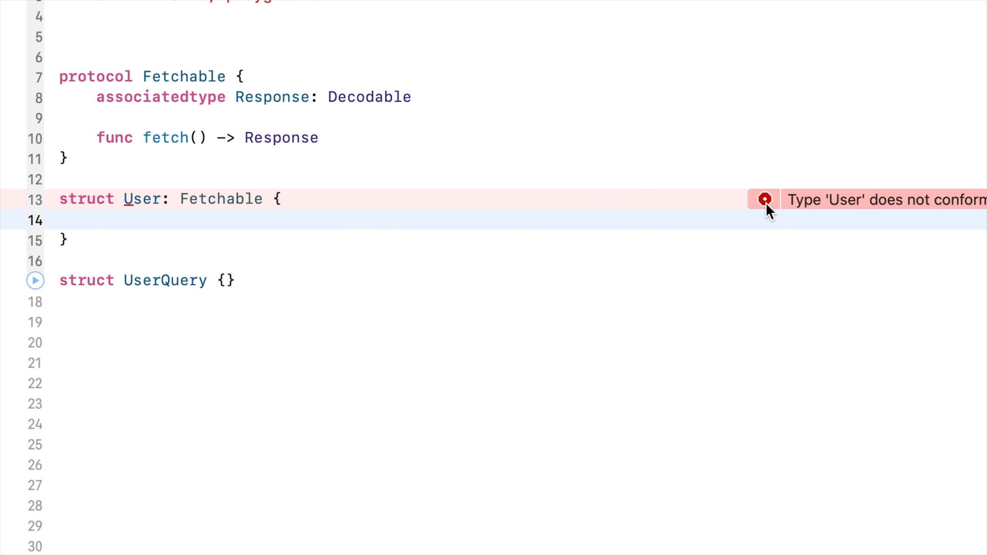
{"action": "type", "text": "typealias Response = type"}
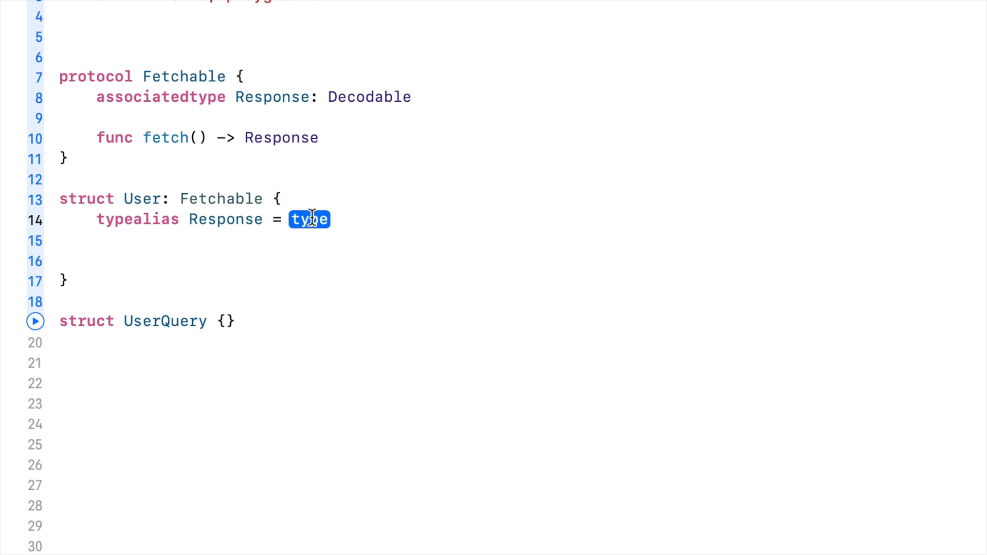
{"action": "type", "text": "UserQuery"}
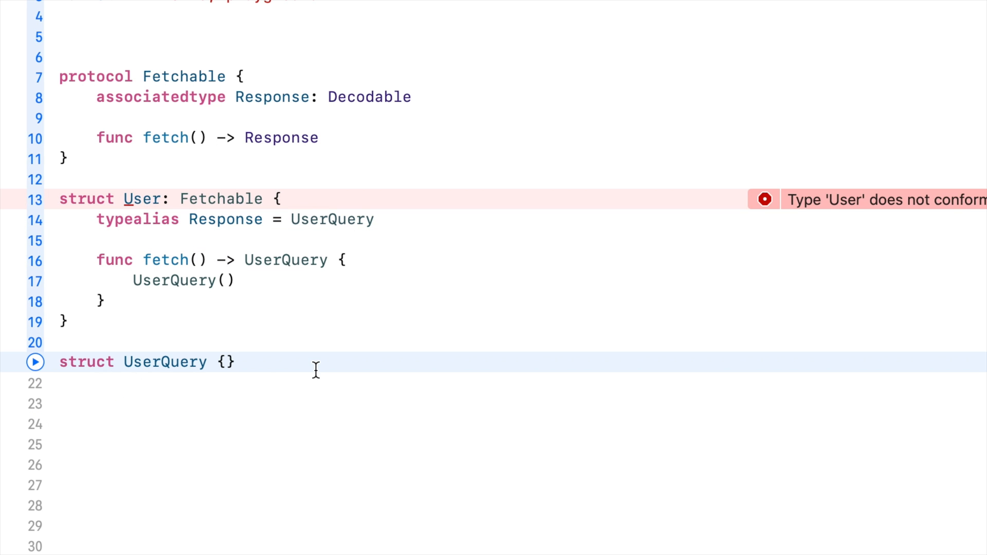
{"action": "type", "text": ": Decoable"}
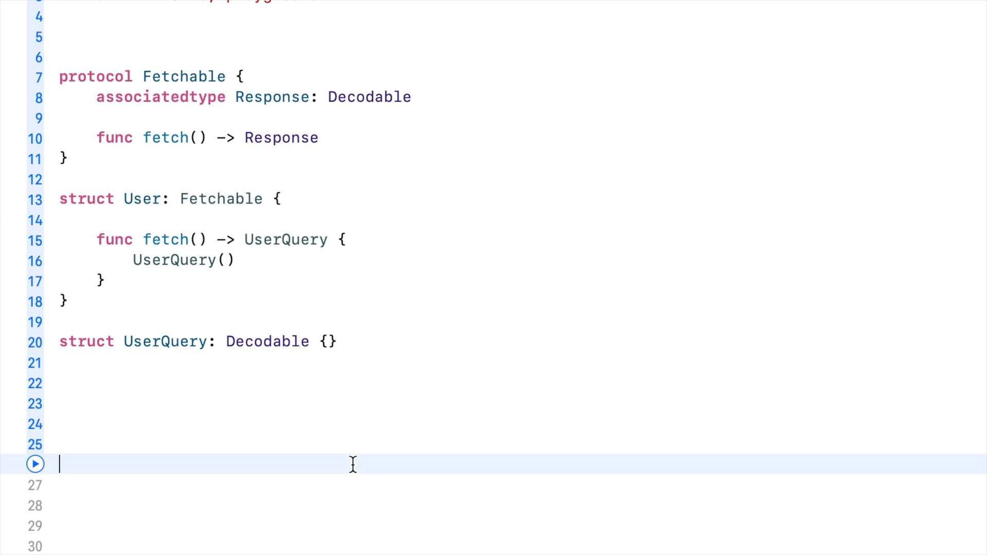
Step: Add a Location struct conforming to Fetchable and start struct LocationQuery: Decodable
{"action": "type", "text": "struct"}
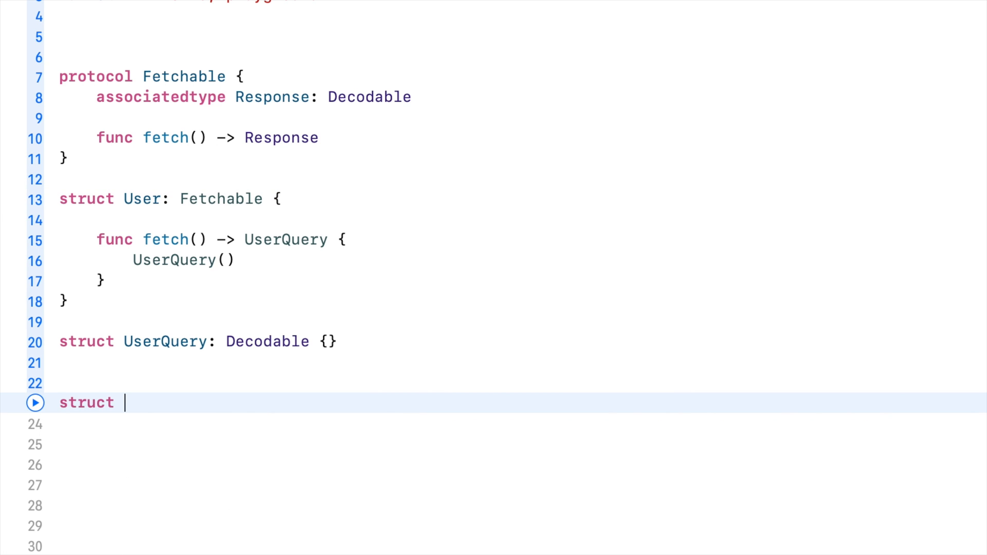
{"action": "type", "text": "Location: Fetchable"}
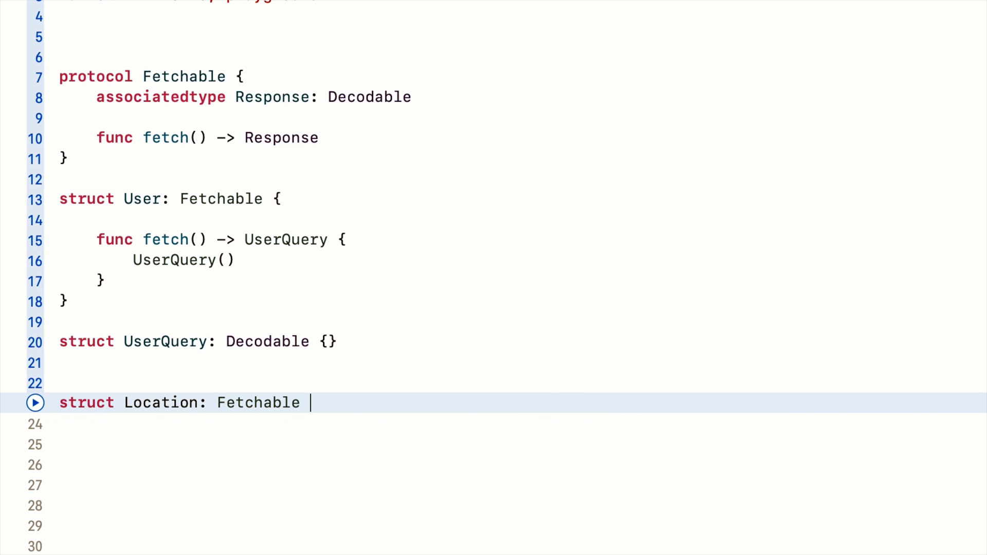
{"action": "type", "text": "{"}
{"action": "left_click", "coordinate": [517, 525]}
{"action": "type", "text": "s"}
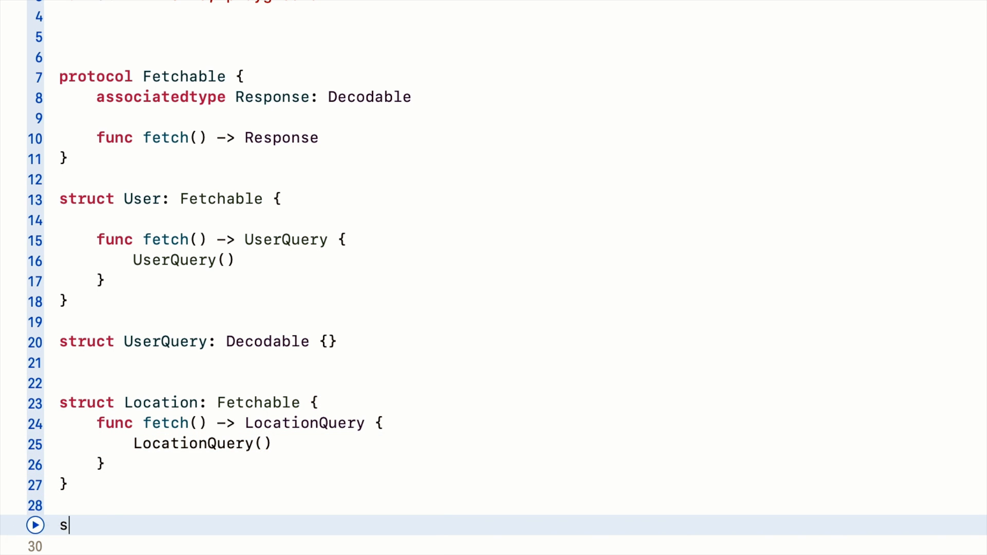
{"action": "type", "text": "truct LocationQuery: D"}
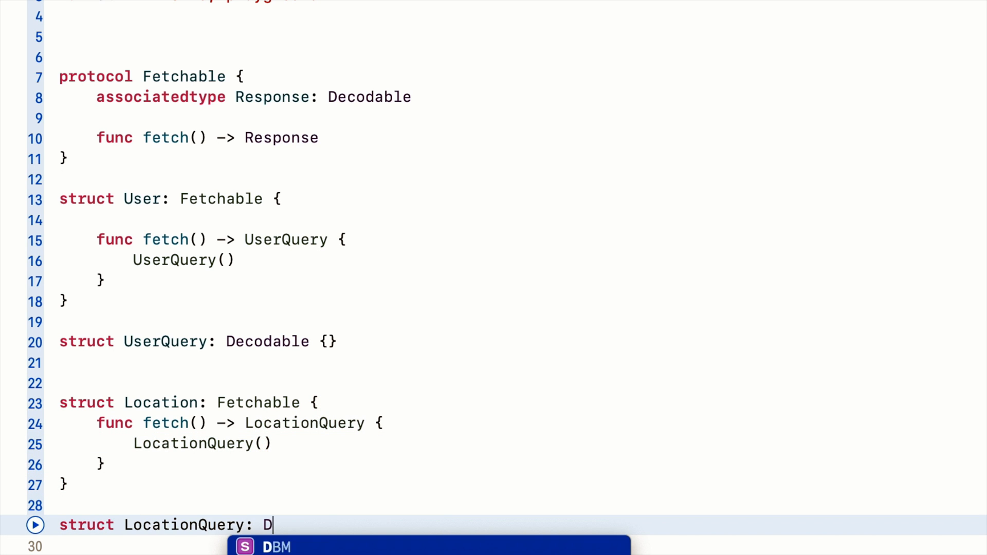